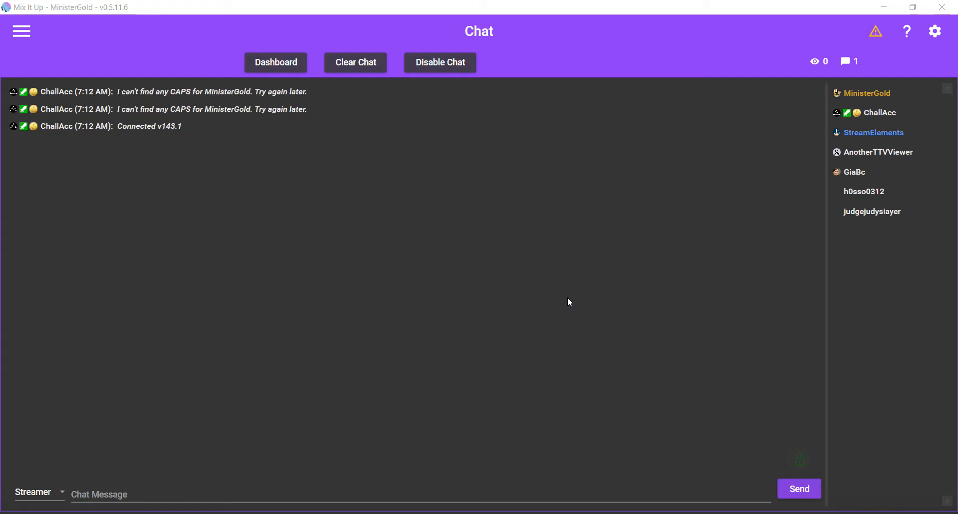
mouse_move(568, 300)
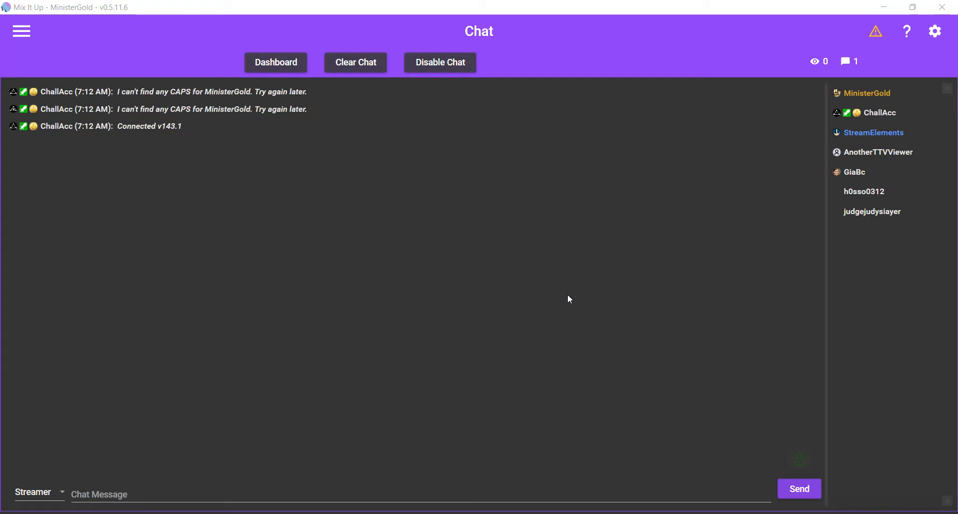
mouse_move(571, 296)
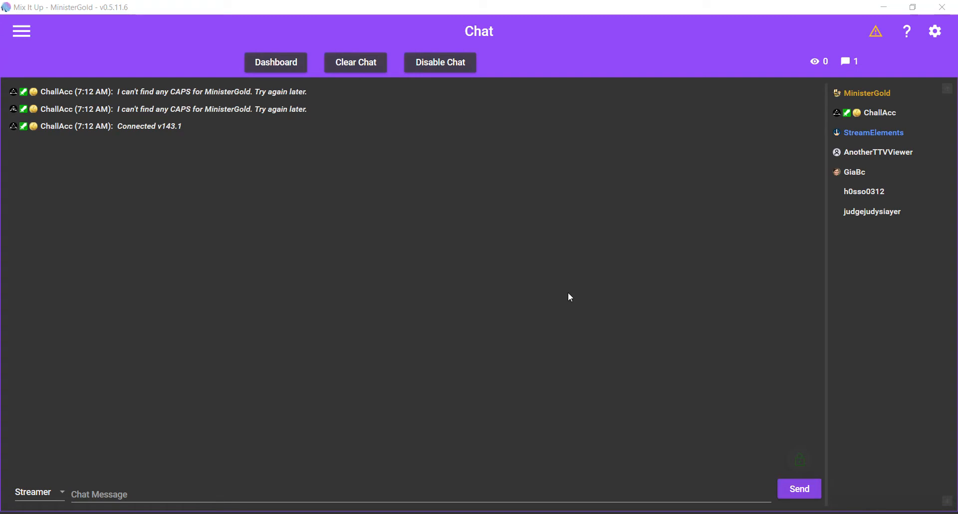
Step: Navigate from the main menu to the Channel Points rewards page
left_click(21, 31)
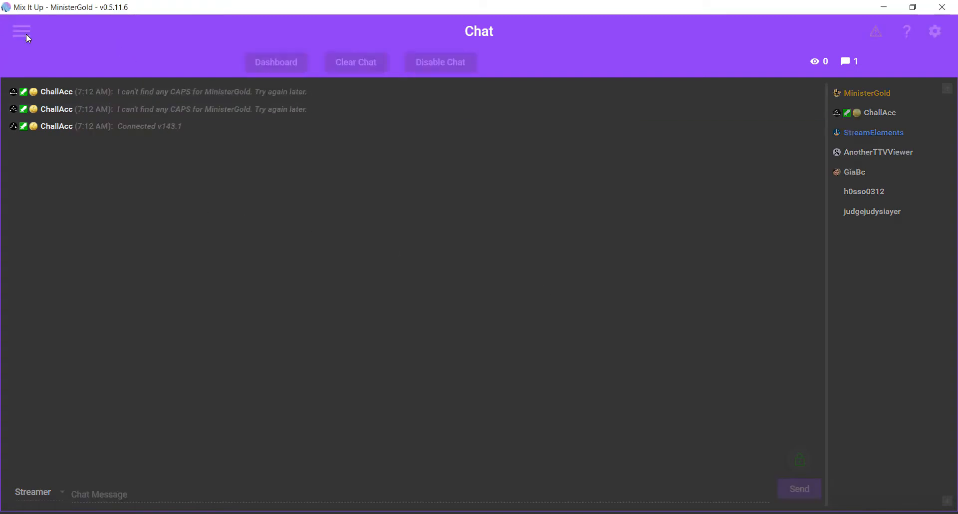
left_click(21, 30)
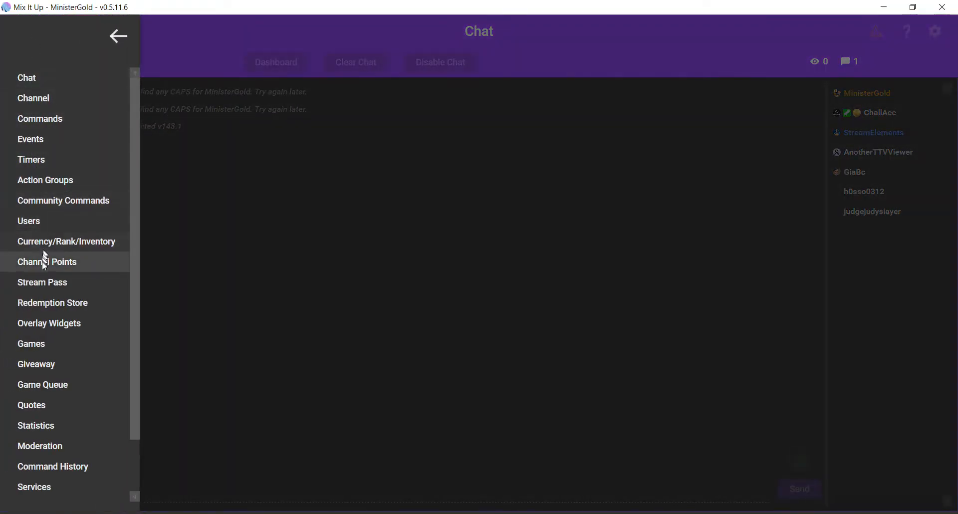
left_click(46, 261)
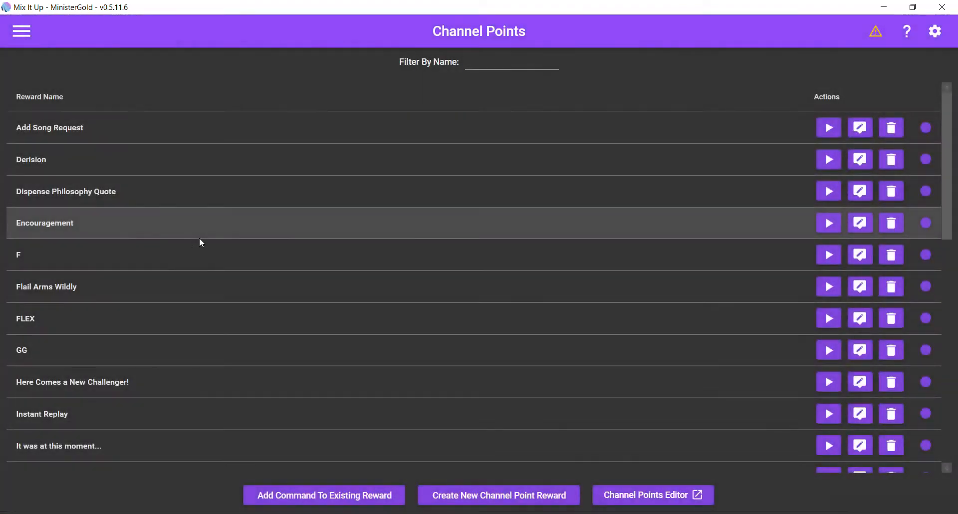
mouse_move(509, 501)
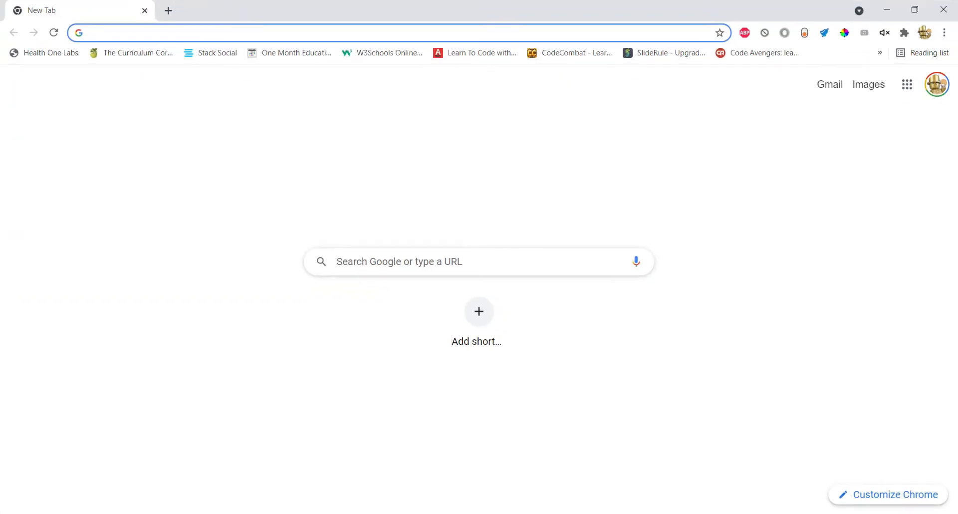
Step: Go to twitch.tv and enter the Creator Dashboard from the account menu
type("twitch.tv")
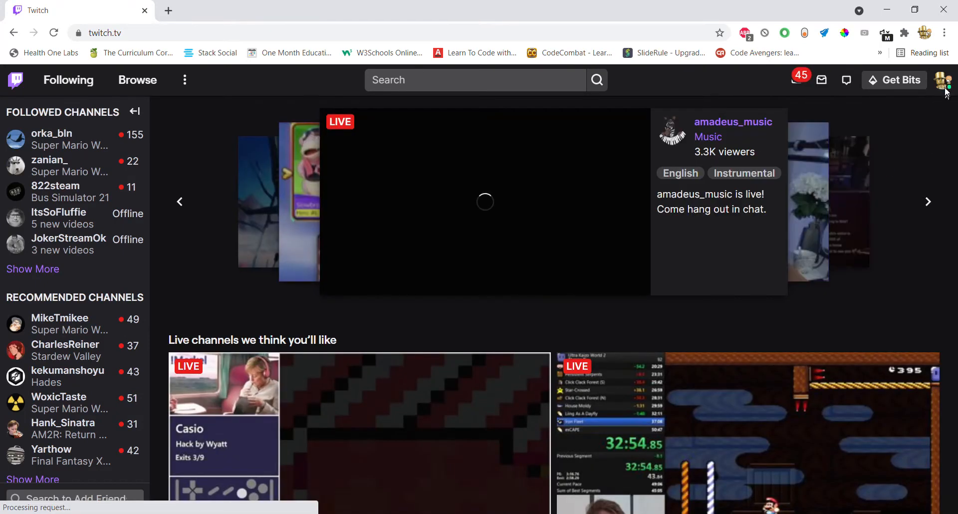
left_click(946, 80)
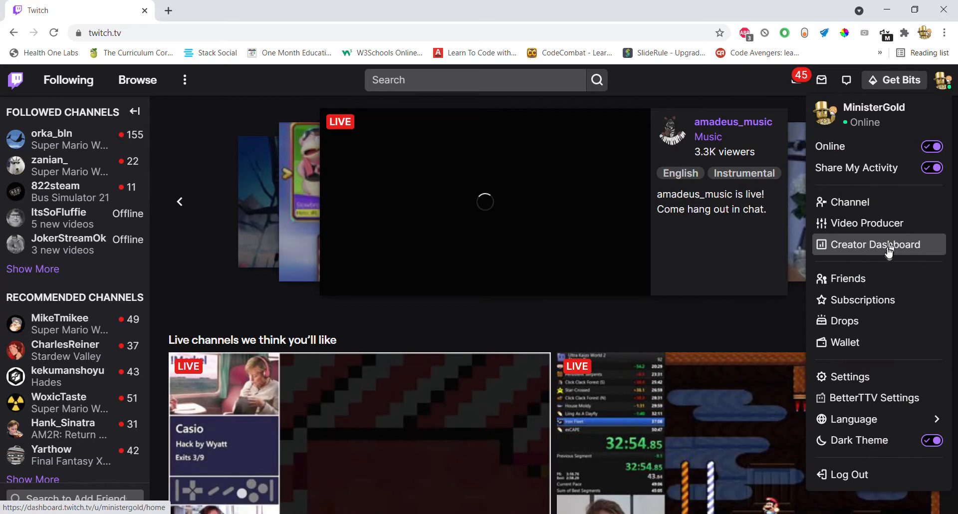
left_click(878, 243)
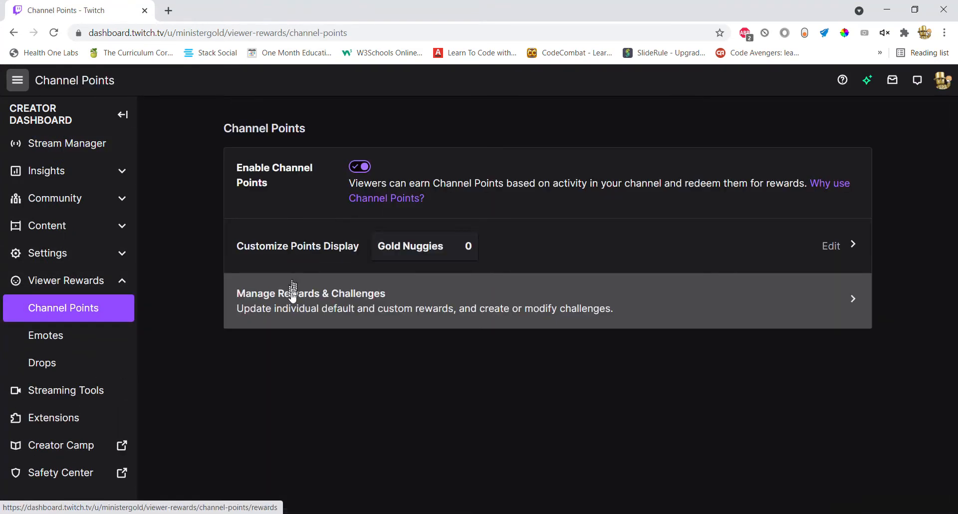
Step: Inspect the Text to Pirate reward (viewer text, cost 500) in Manage Rewards, then leave unsaved
left_click(311, 300)
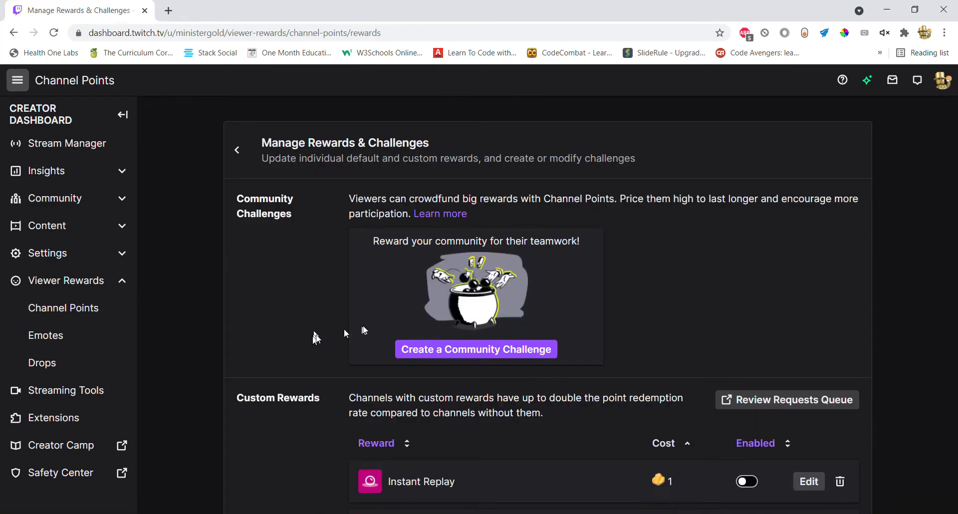
scroll("down", 3)
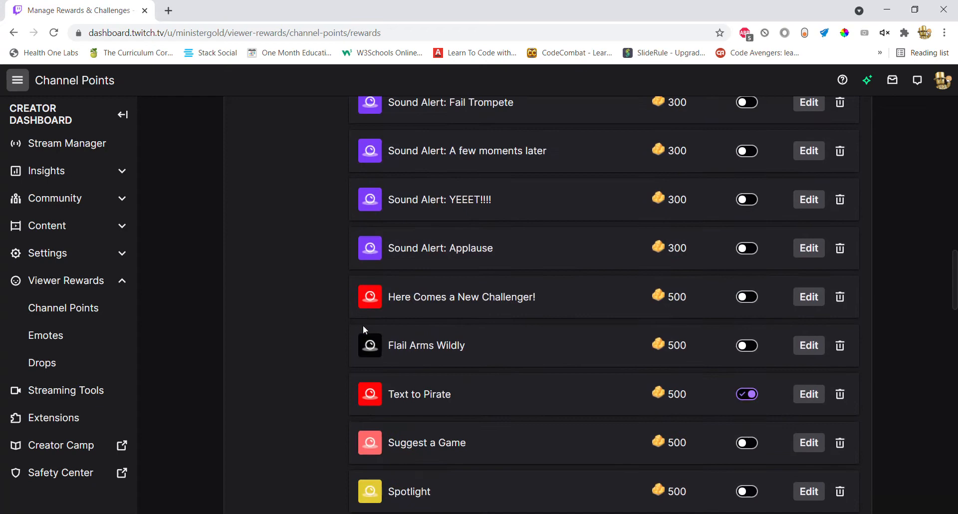
scroll("down", 3)
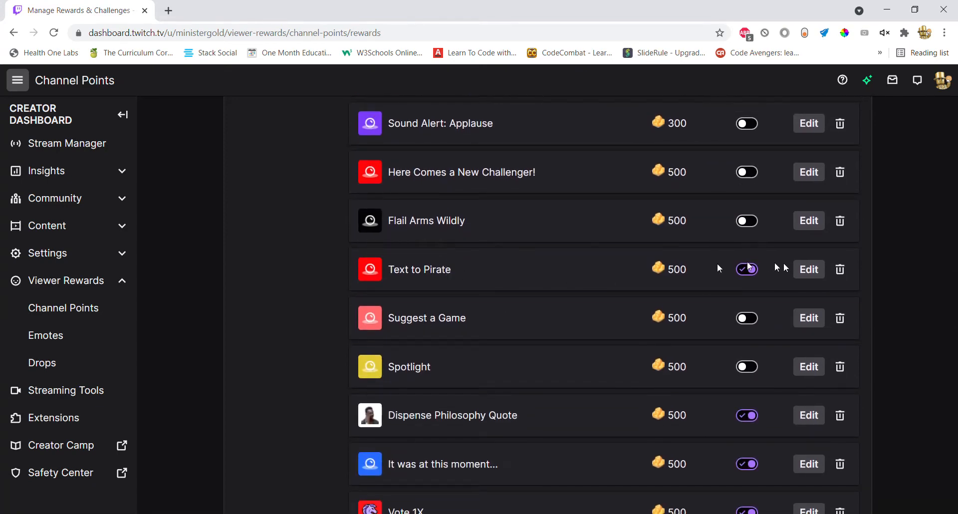
left_click(808, 269)
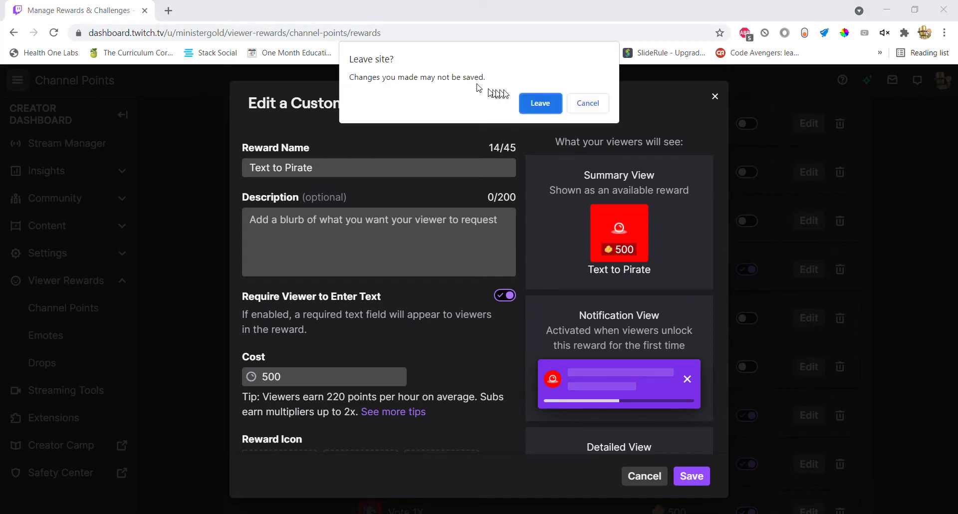
left_click(540, 103)
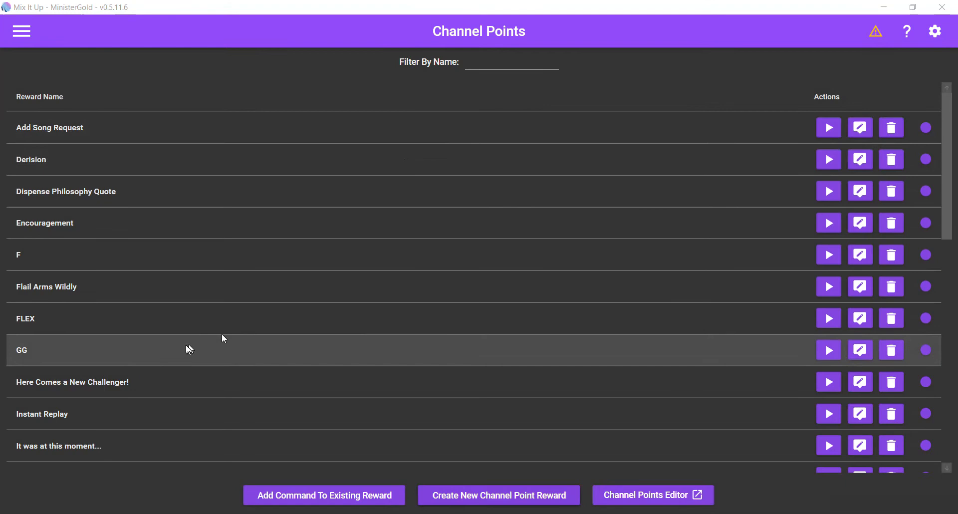
Step: Find Text to Pirate in the rewards list and bring up its Command Editor
scroll("down", 3)
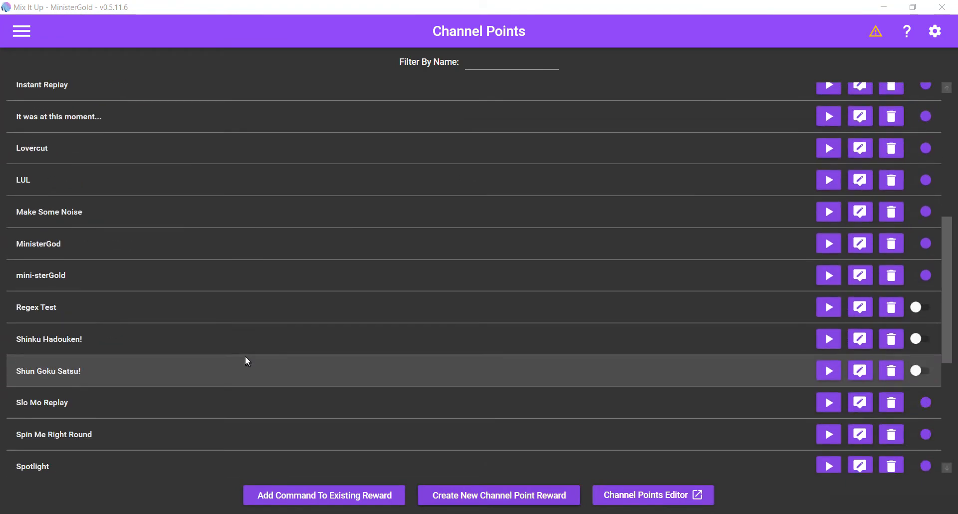
scroll("down", 3)
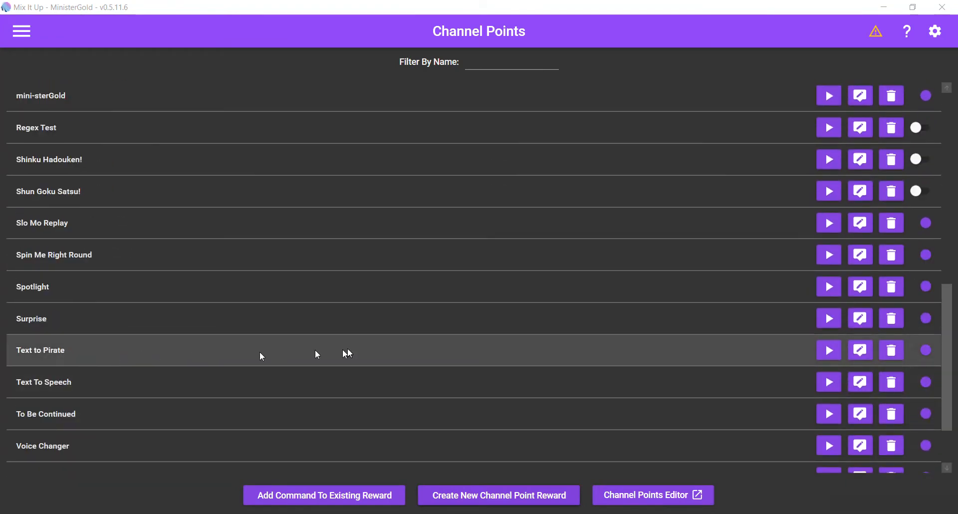
mouse_move(859, 349)
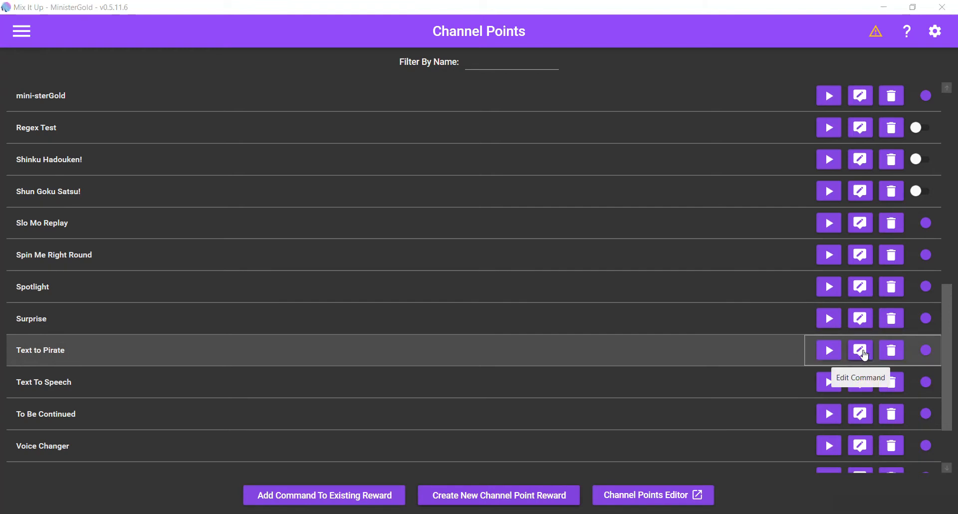
left_click(859, 350)
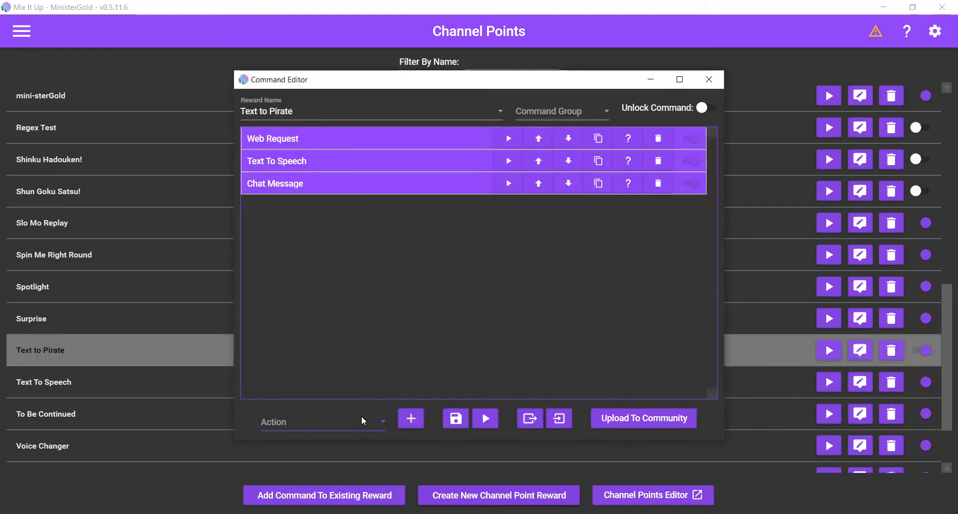
left_click(323, 422)
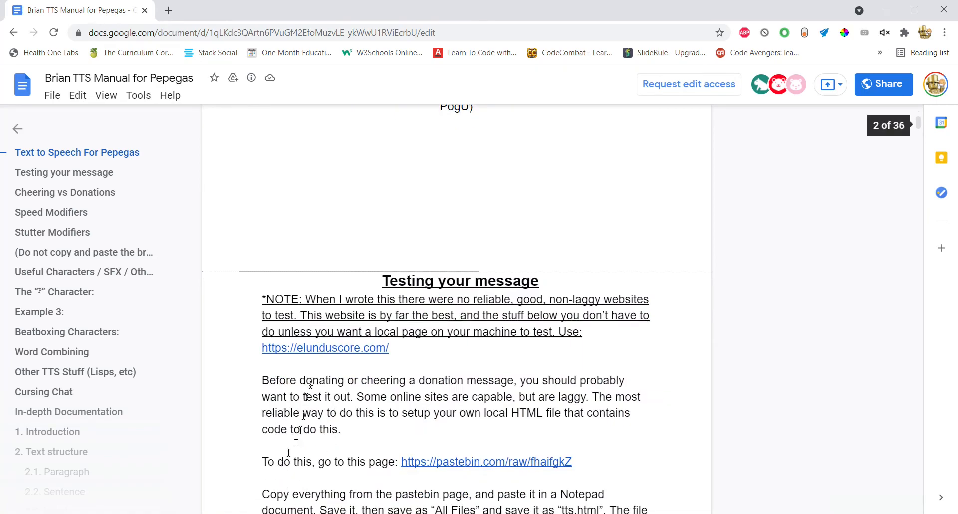
Step: Search the TTS manual for 'pirate' and follow the pirate.monkeyness.com link
left_click(52, 231)
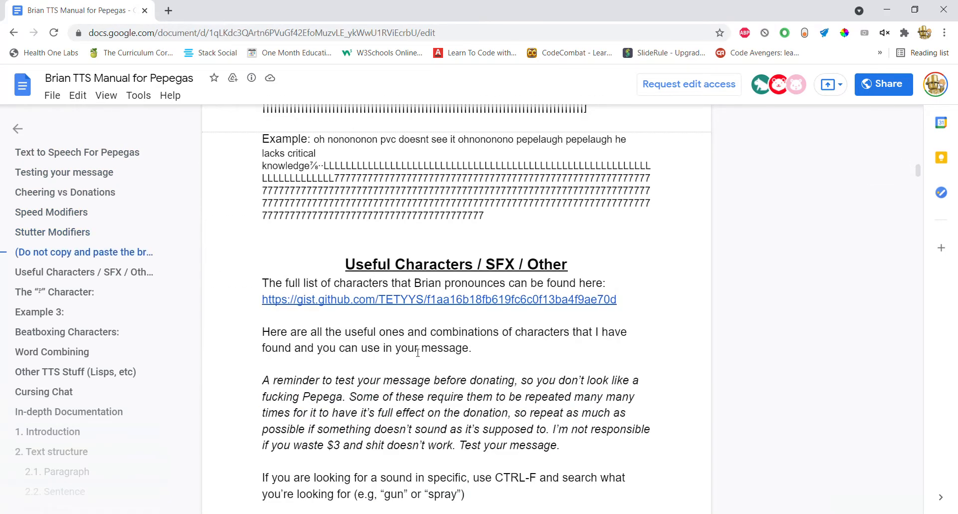
type("pirate")
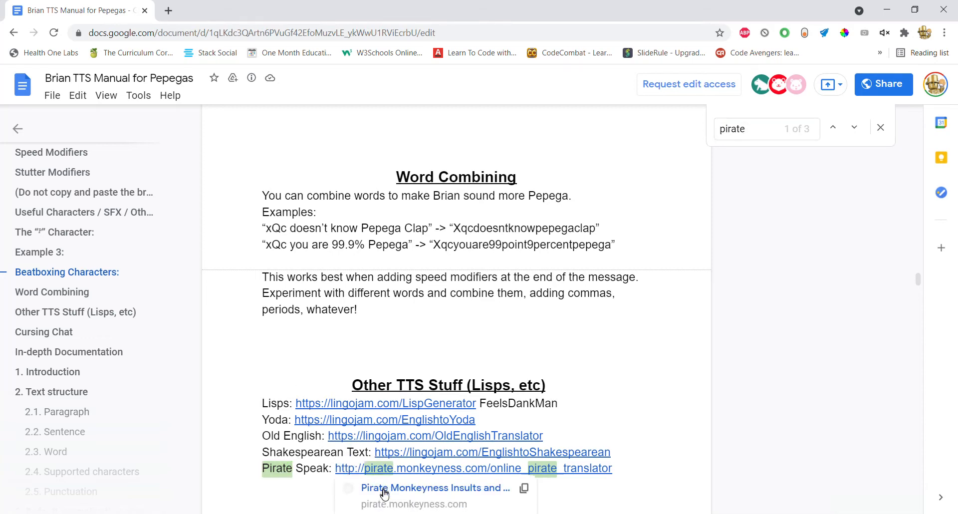
left_click(435, 487)
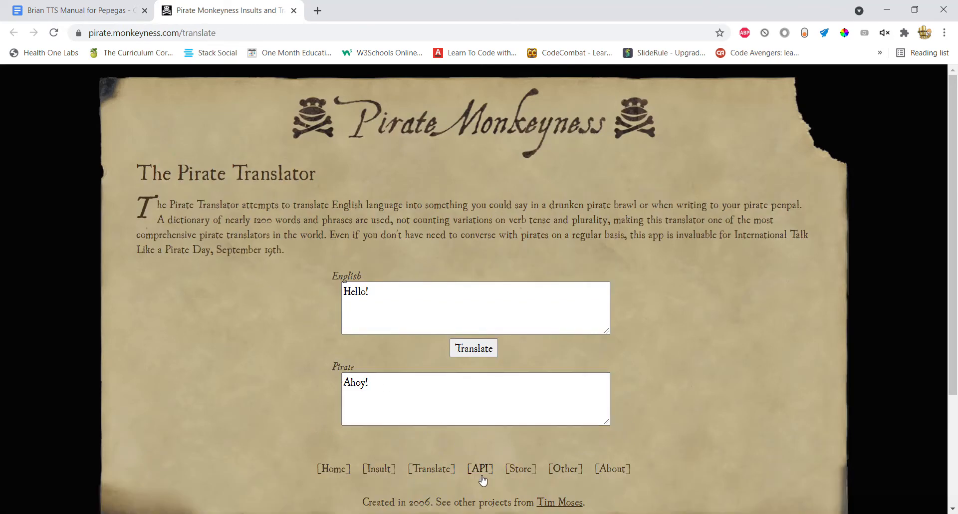
Step: Go to the site's API page and load the Pirate Translator endpoint in a new tab
left_click(480, 469)
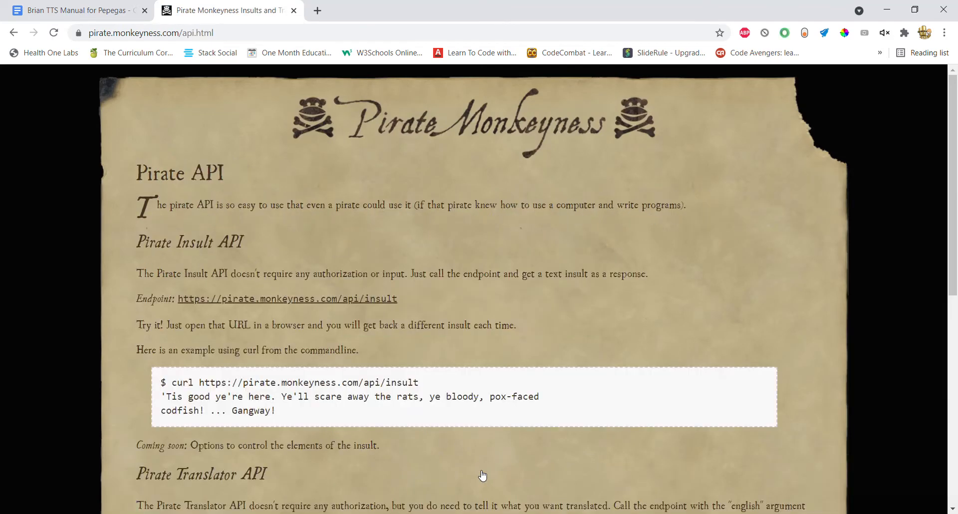
scroll("down", 3)
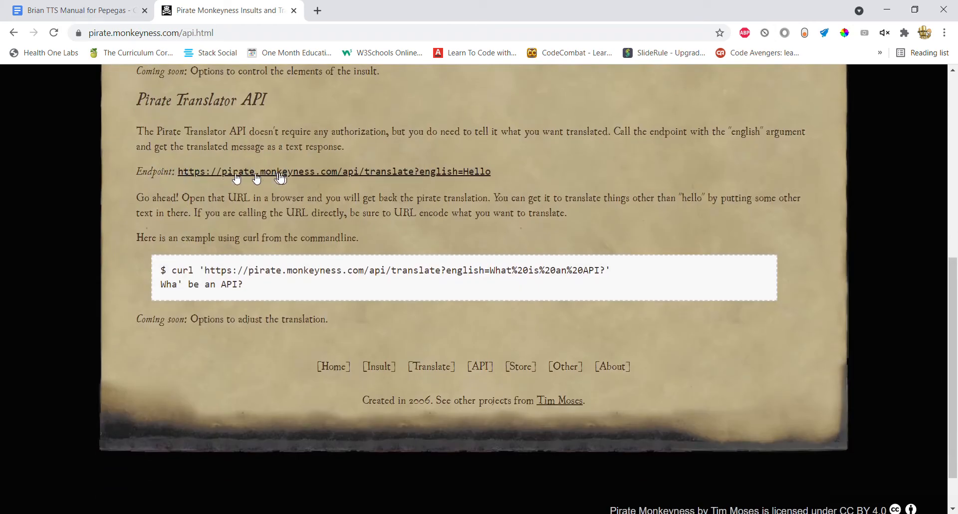
mouse_move(272, 174)
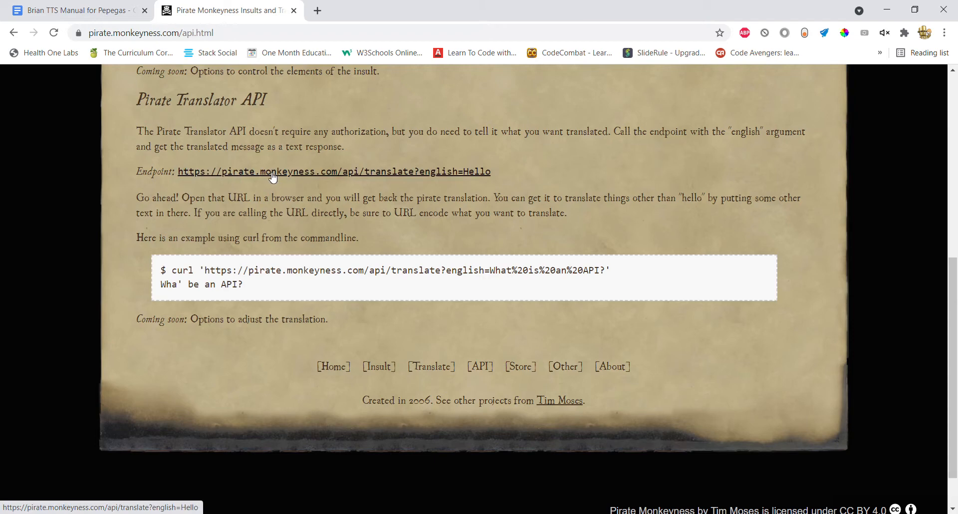
left_click(333, 171)
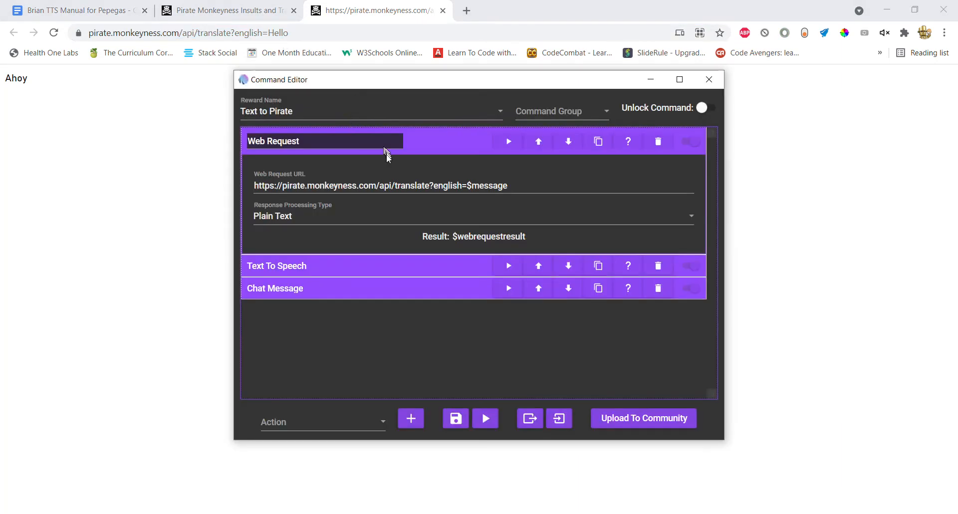
Step: End the web request URL with $message instead of 'Hello'
left_click(379, 186)
type("Hello")
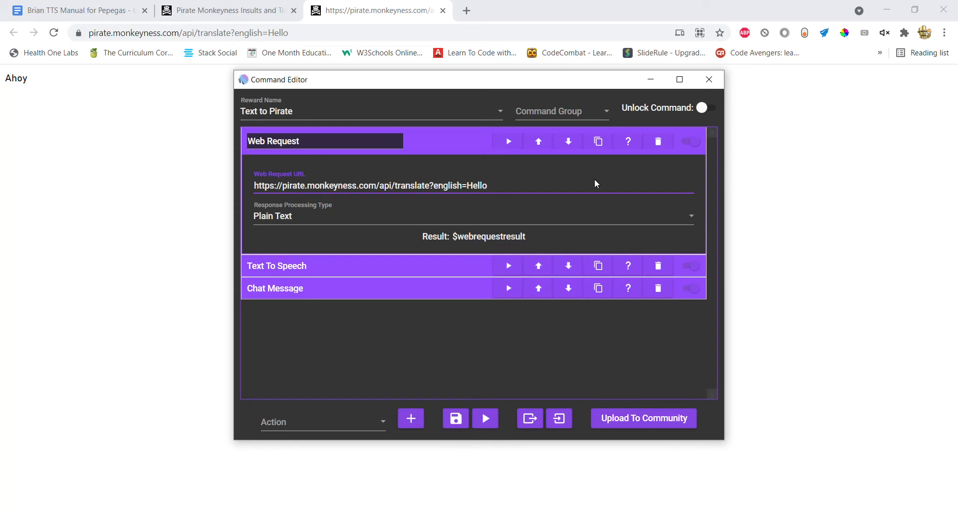
type("$mess")
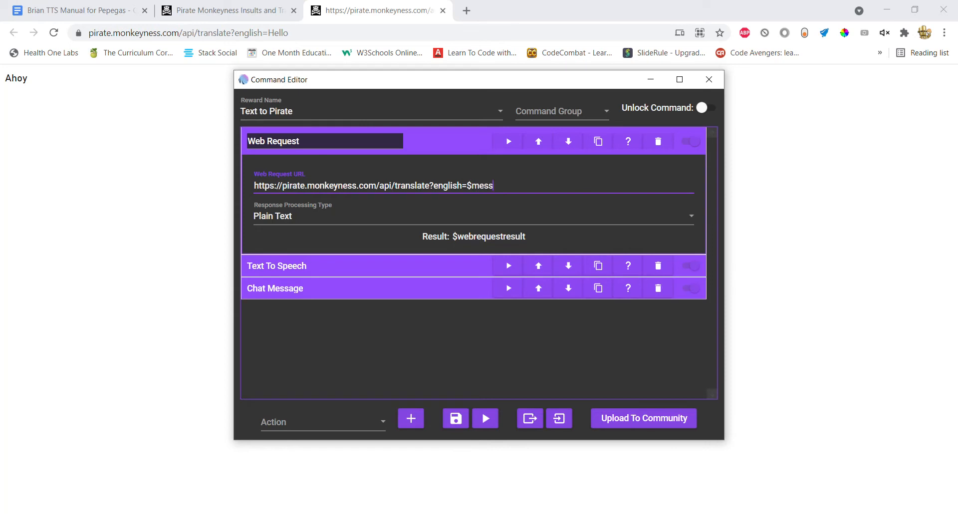
type("age")
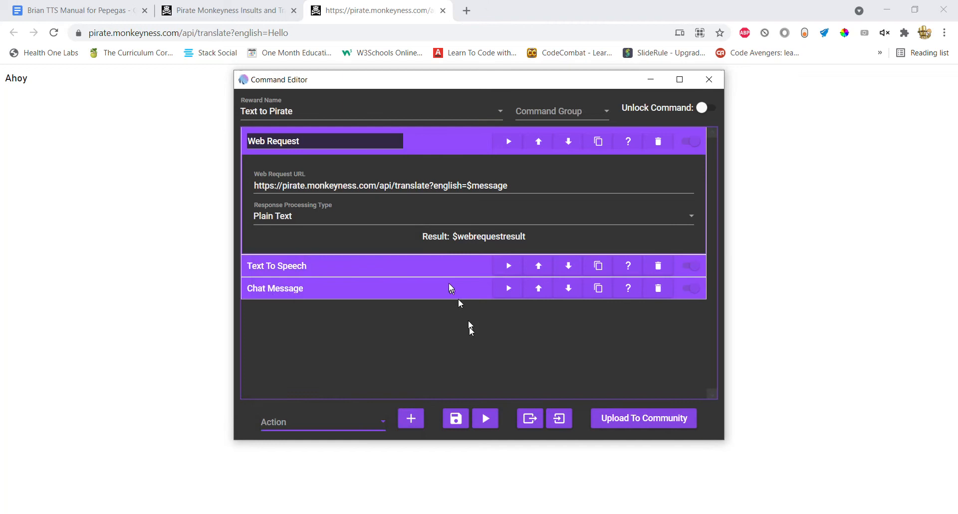
left_click(277, 266)
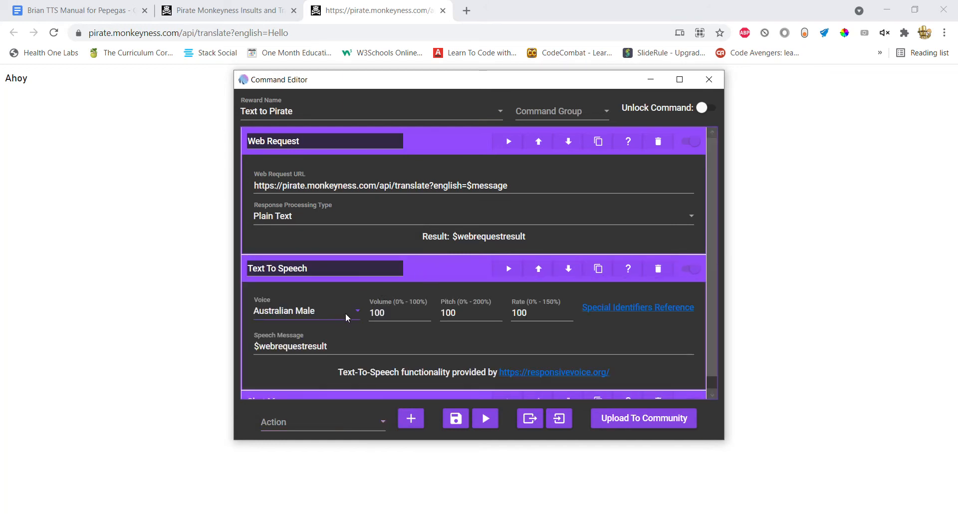
mouse_move(298, 313)
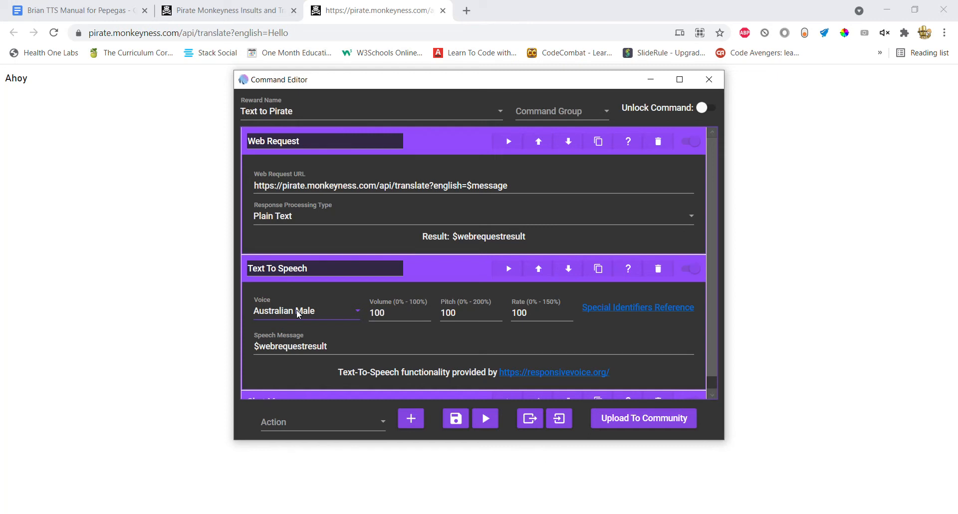
mouse_move(298, 310)
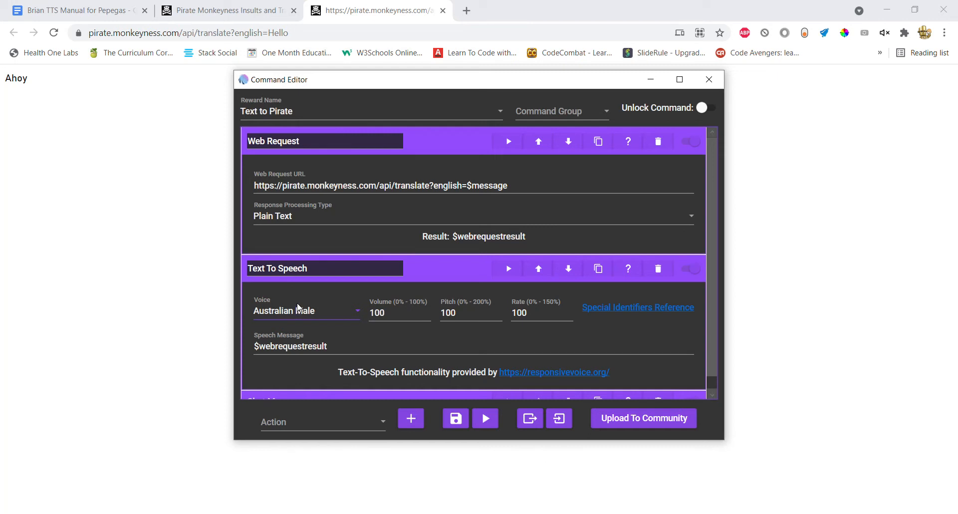
mouse_move(300, 303)
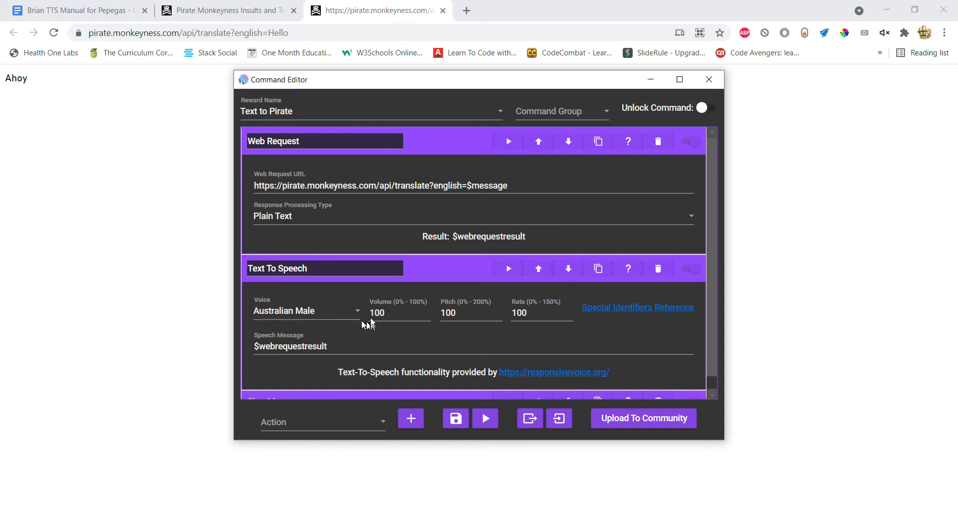
mouse_move(293, 296)
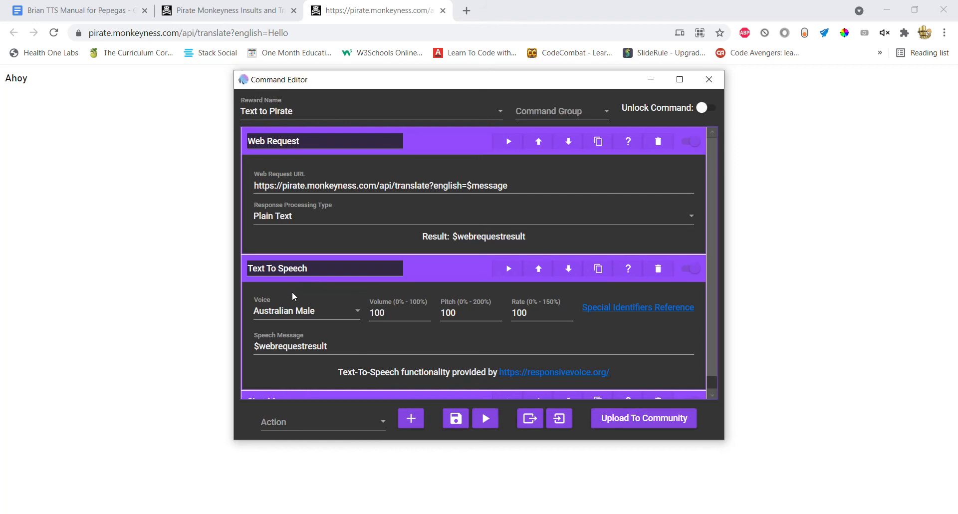
mouse_move(441, 304)
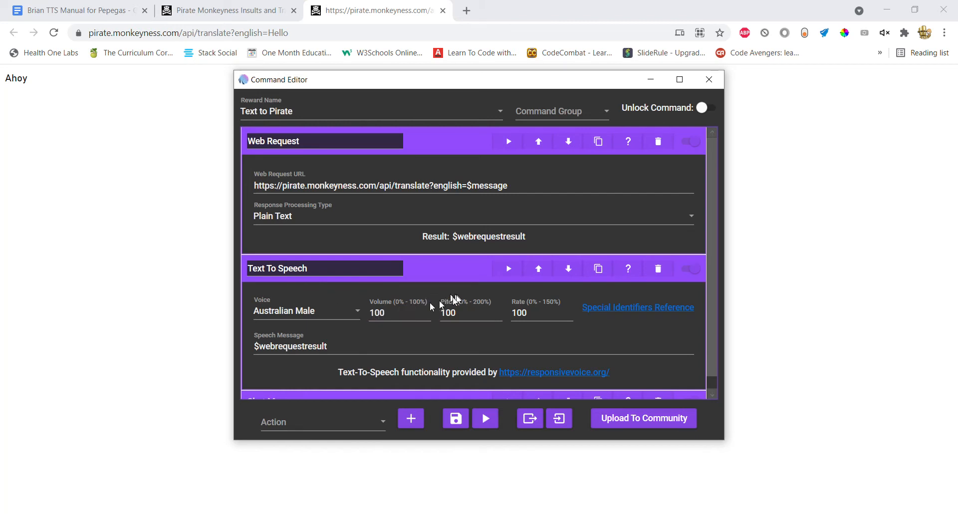
mouse_move(583, 292)
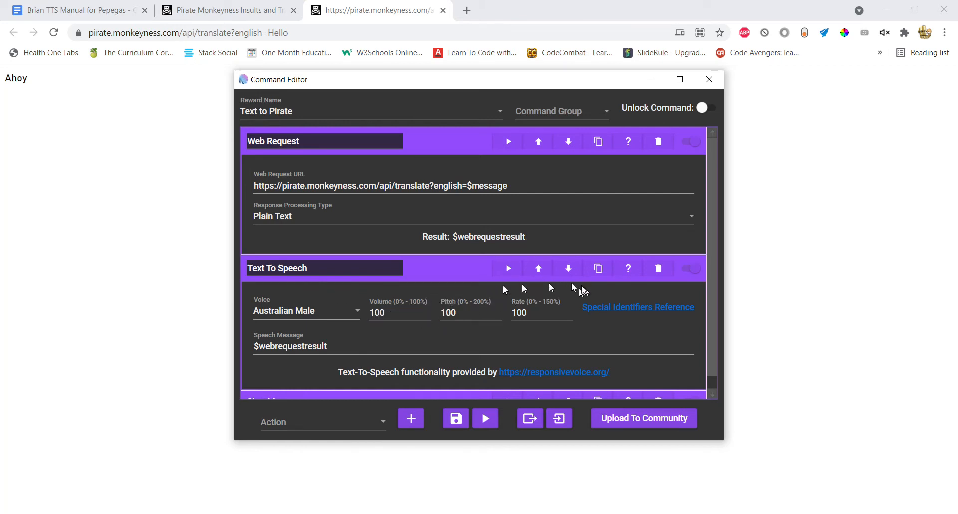
left_click(308, 346)
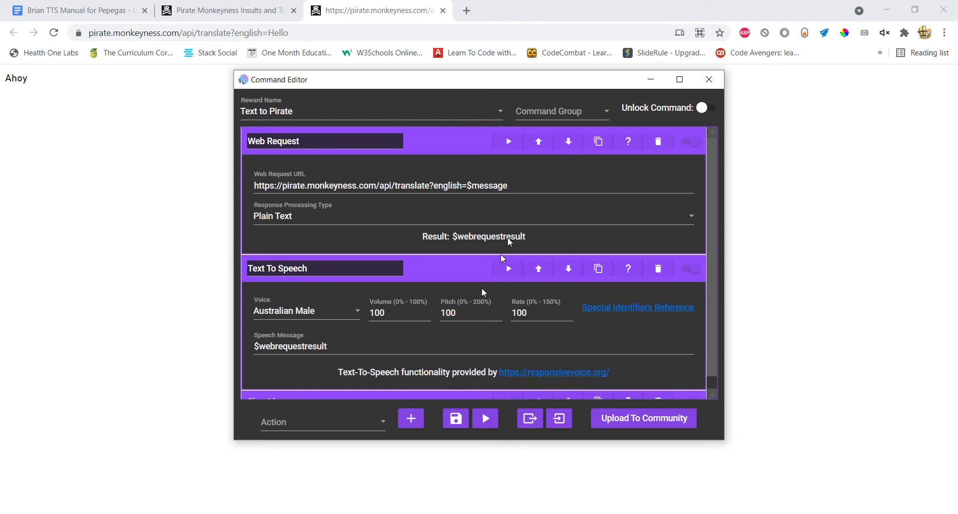
mouse_move(456, 241)
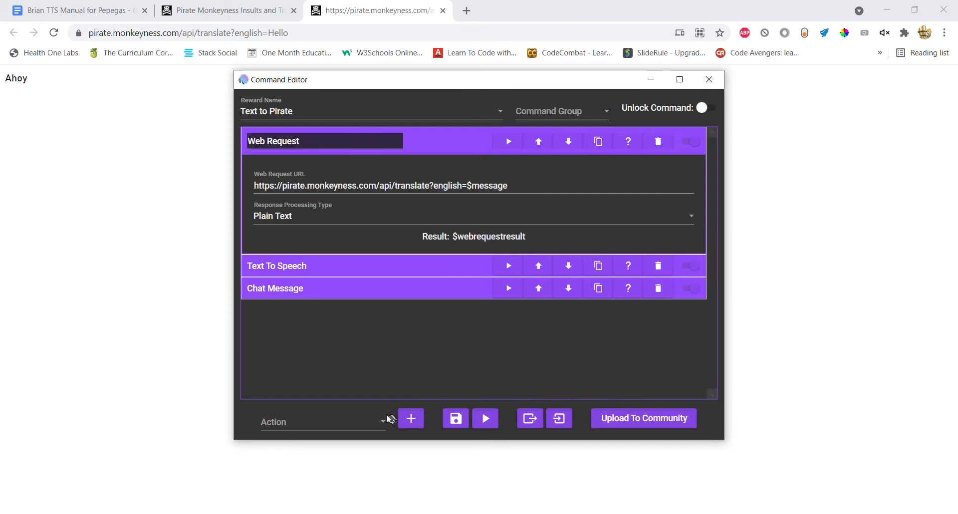
Step: Expand the Chat Message action showing $webrequestresult sent as streamer
left_click(322, 422)
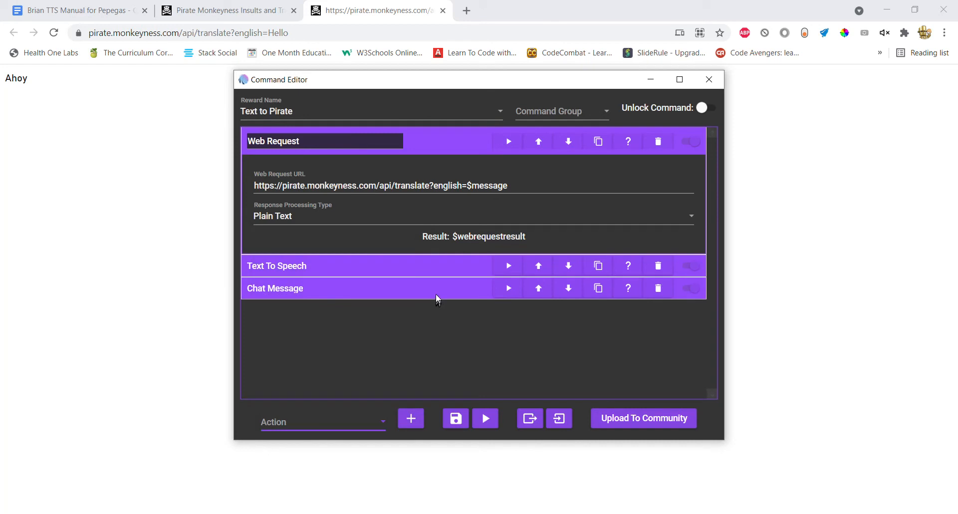
left_click(276, 287)
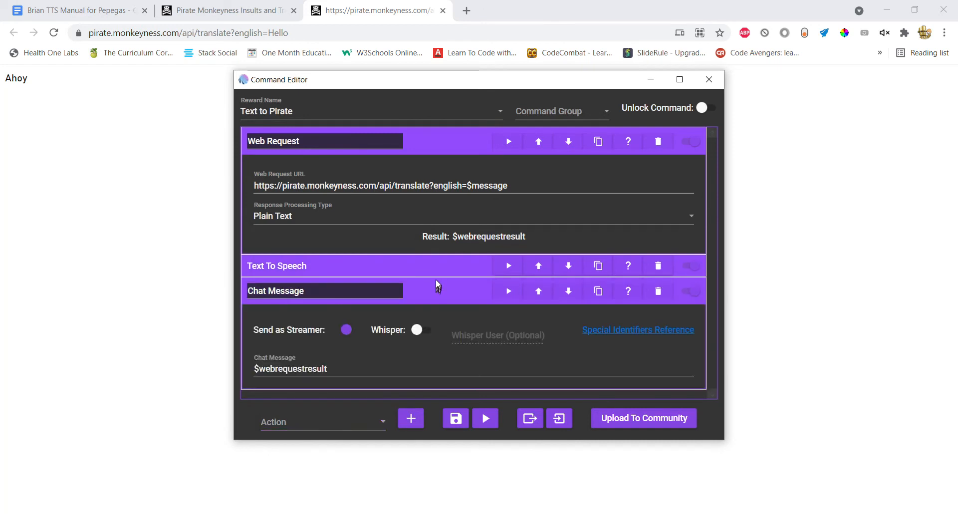
mouse_move(466, 357)
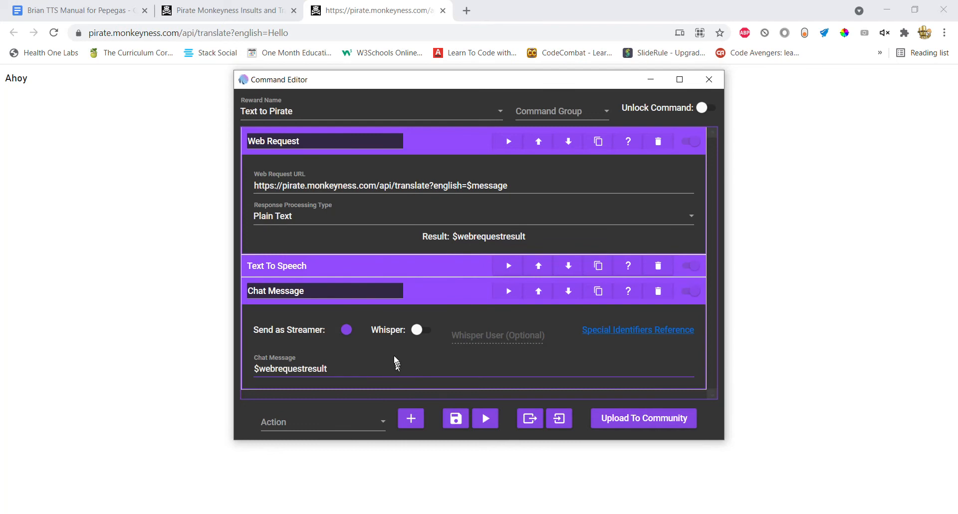
mouse_move(391, 347)
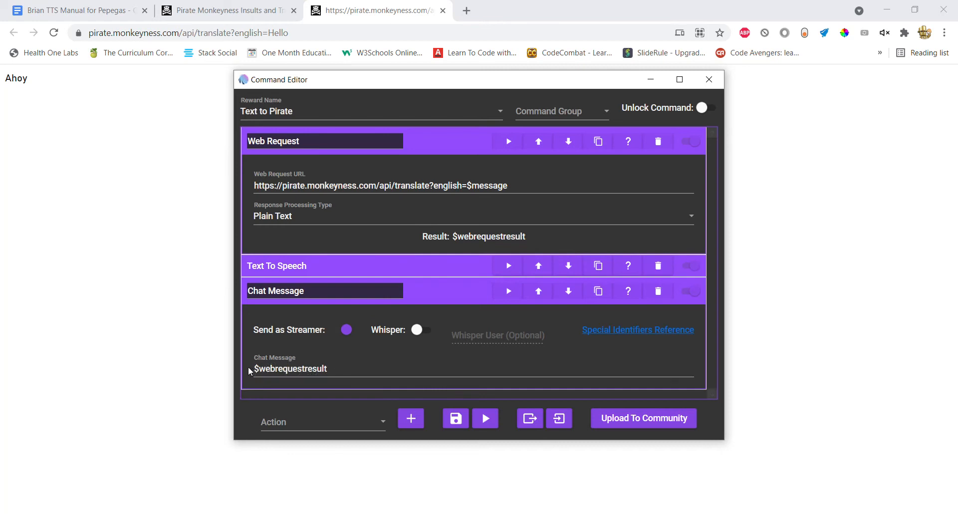
mouse_move(448, 432)
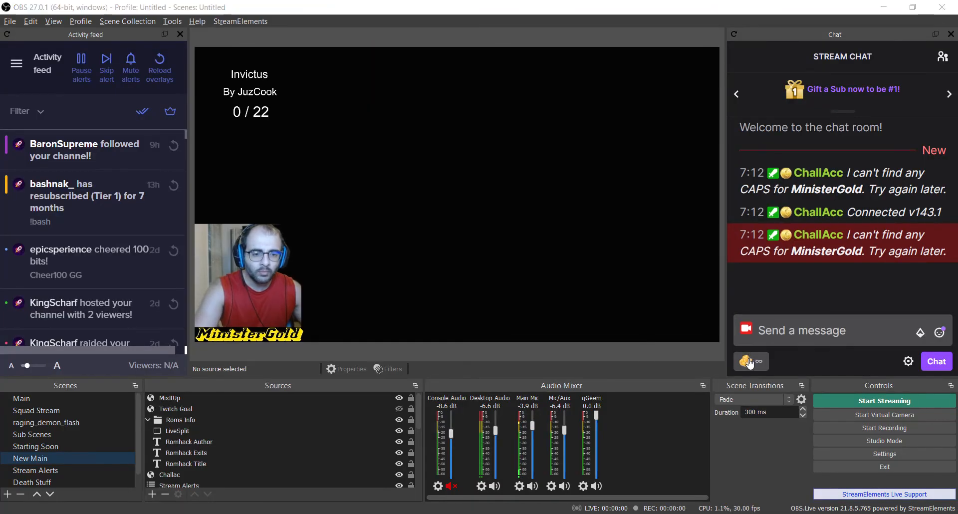
Step: Redeem Text to Pirate in chat with a 'Hey. Over the weekend…' message about rom, laundry and streaming
left_click(746, 360)
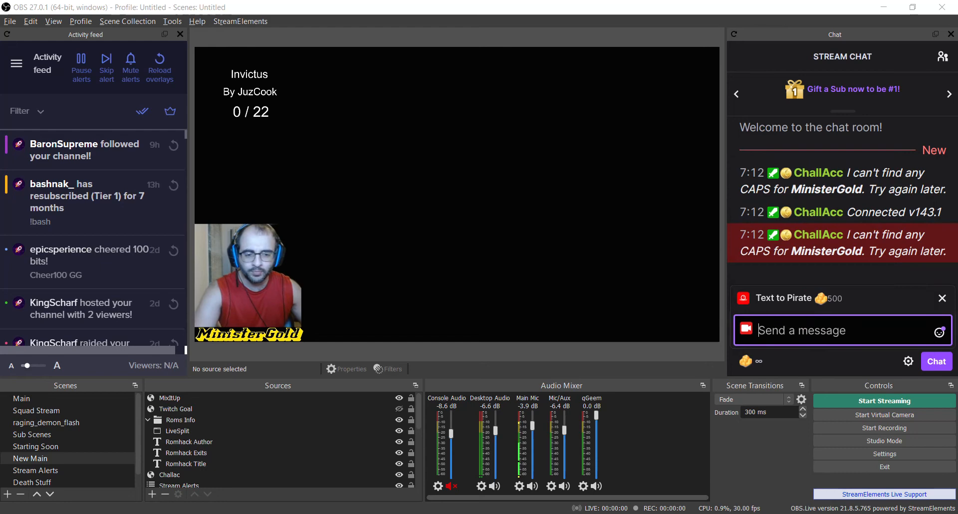
type("Hey")
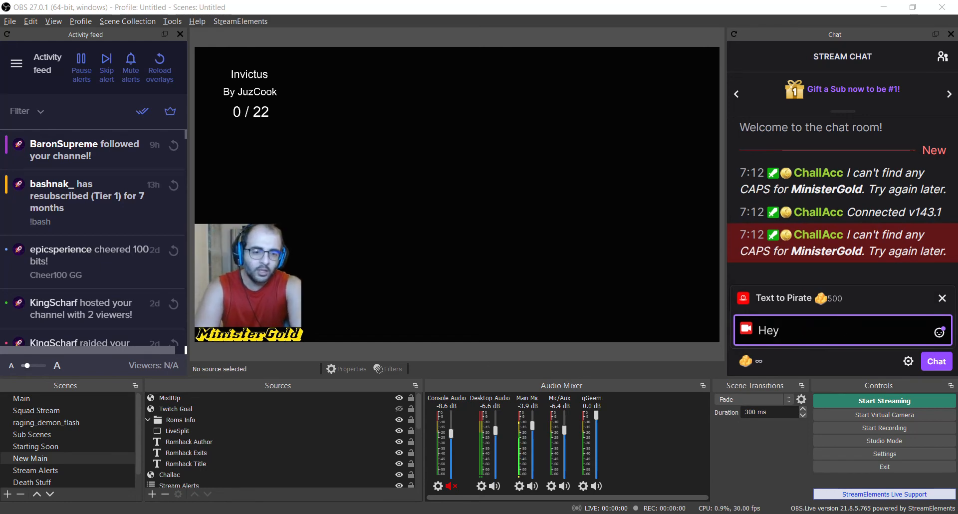
type(". Over the weekend,")
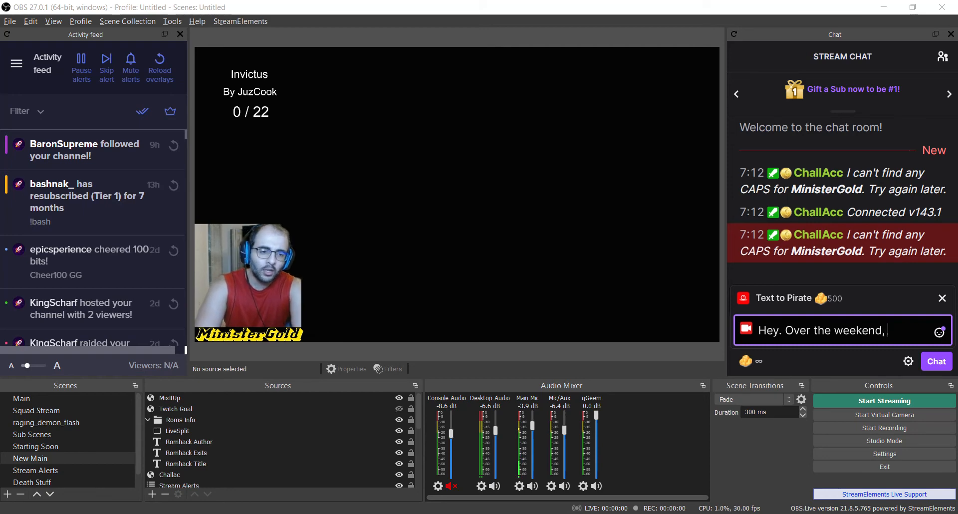
type("I was am")
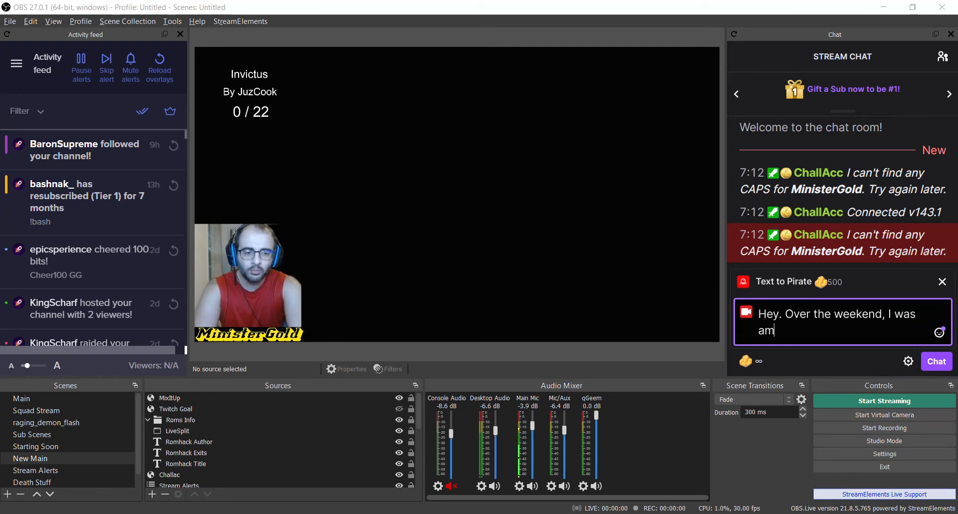
type("making romhacks, learning how")
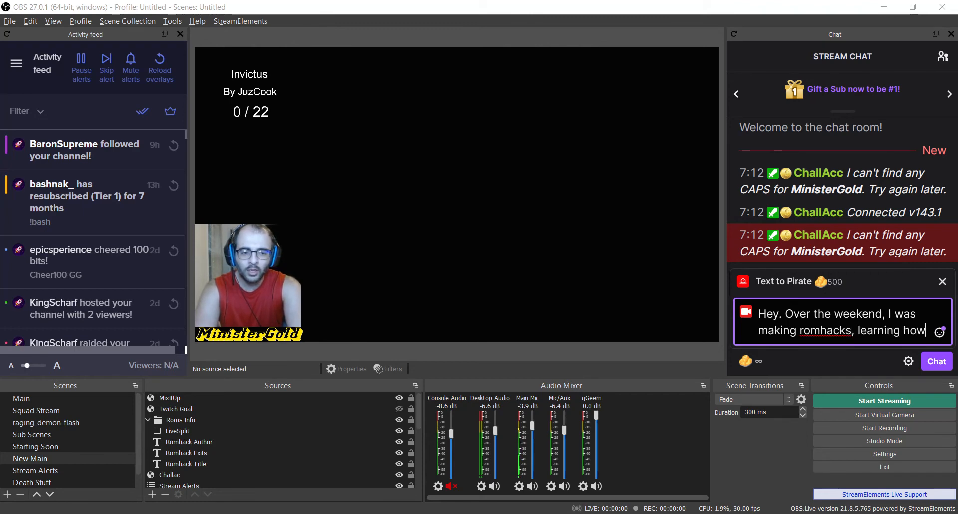
type("to play the piano, and I finally cleaned my room and")
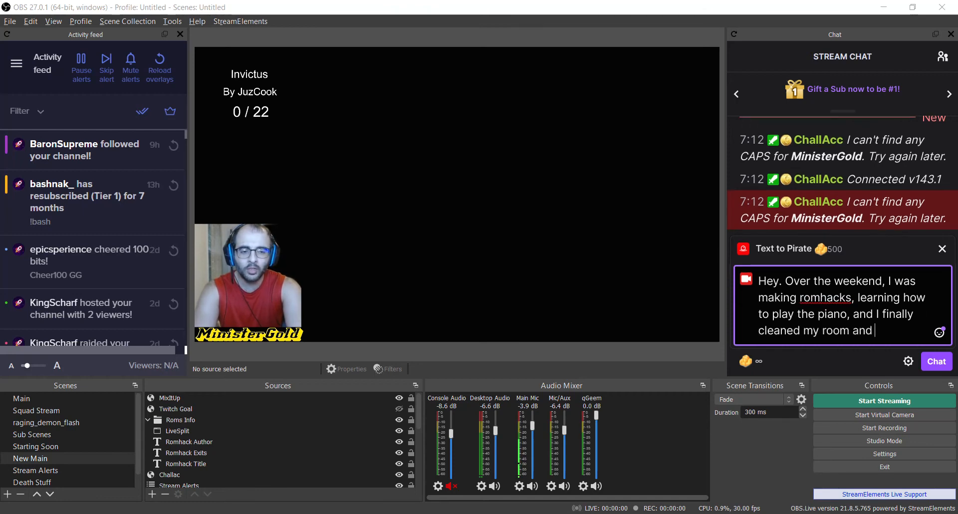
type("laundry.")
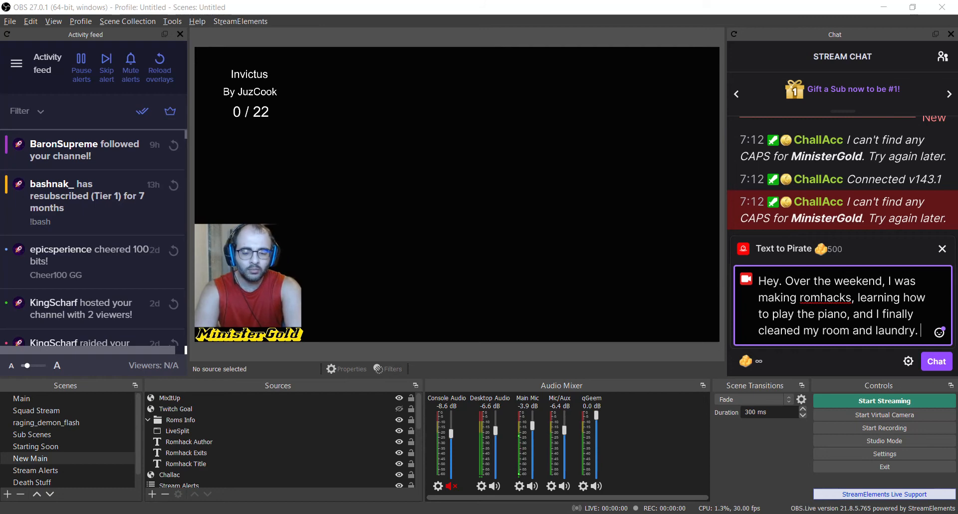
type("Ohb")
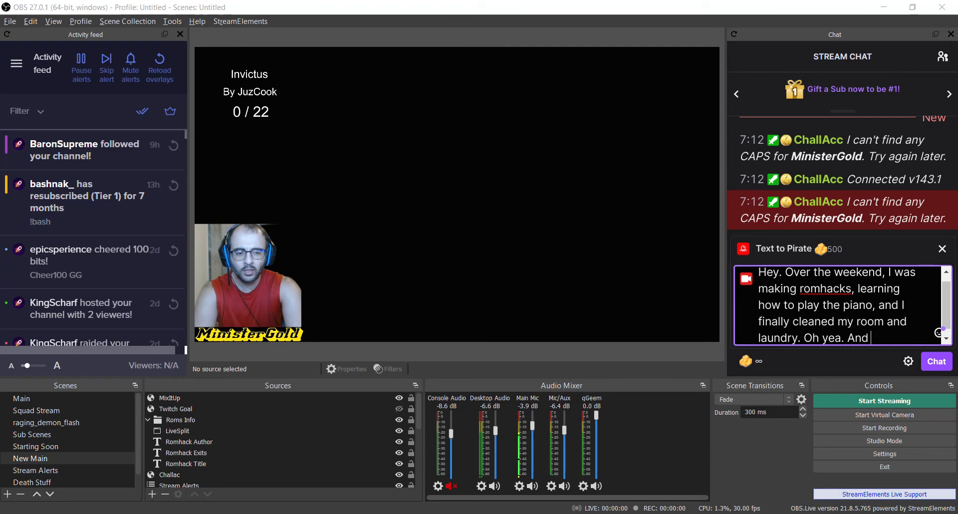
type("streame")
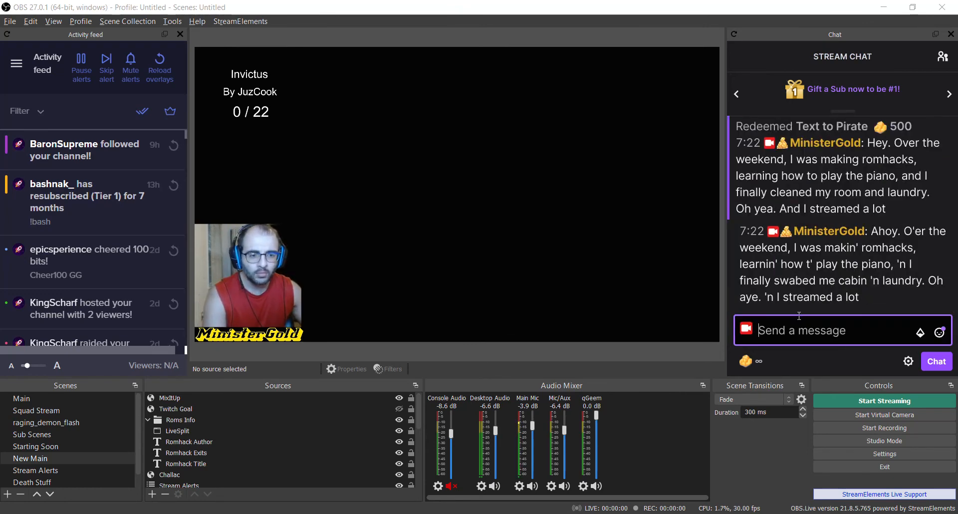
left_click(170, 398)
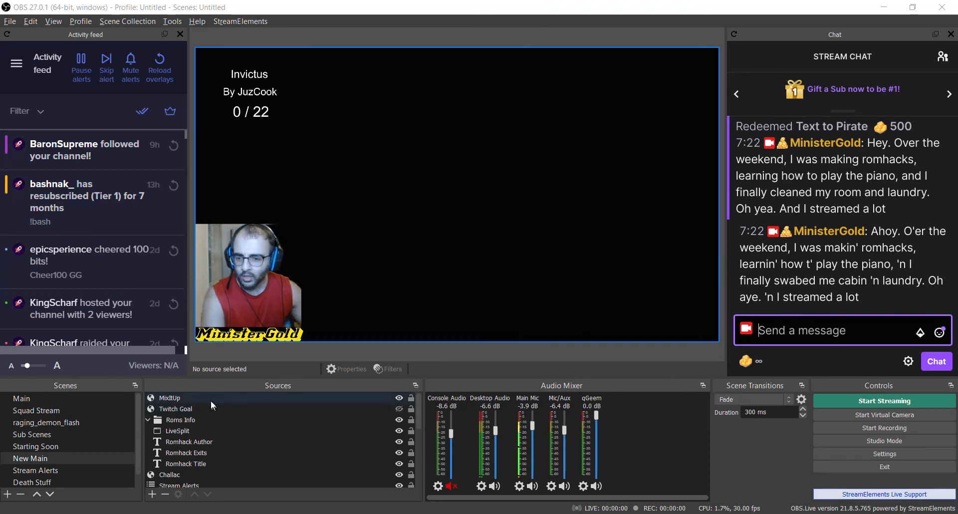
left_click(169, 398)
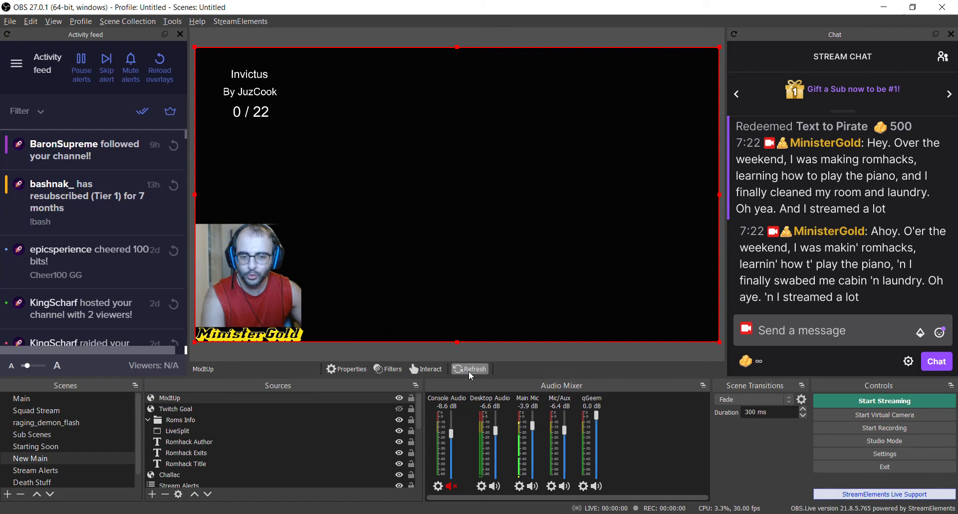
left_click(825, 330)
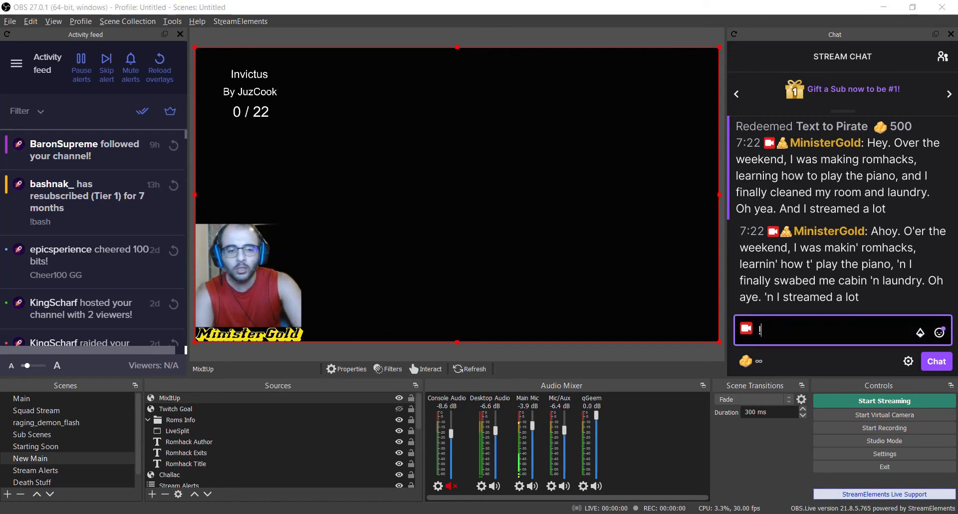
type("!stridd")
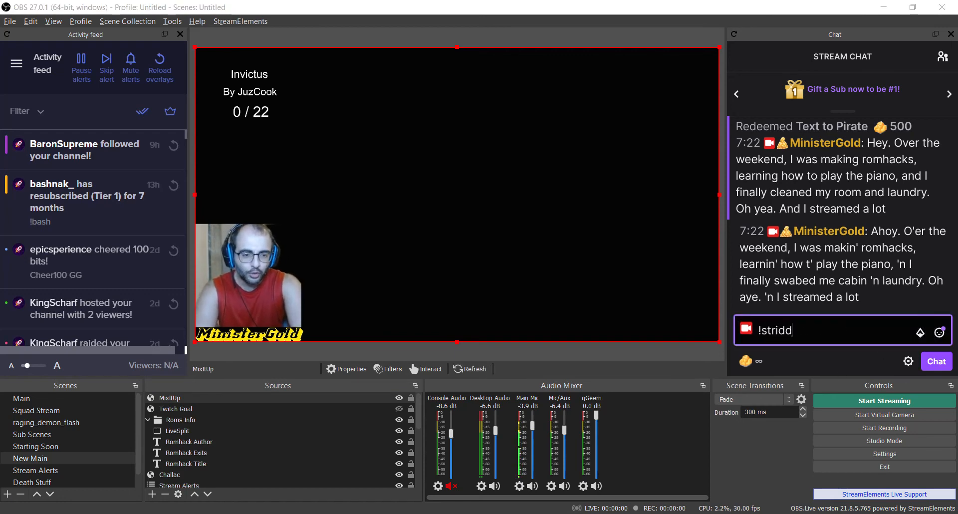
type("lecakes")
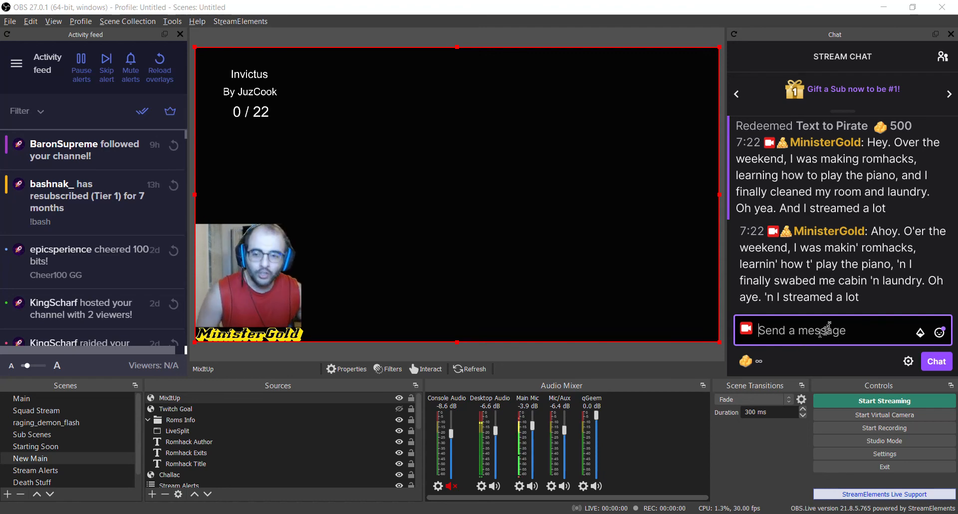
left_click(176, 409)
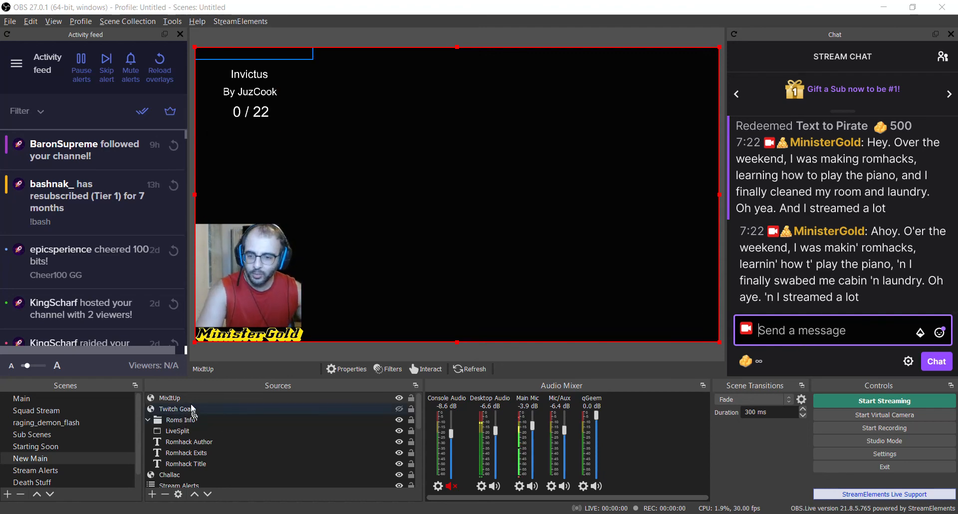
left_click(170, 398)
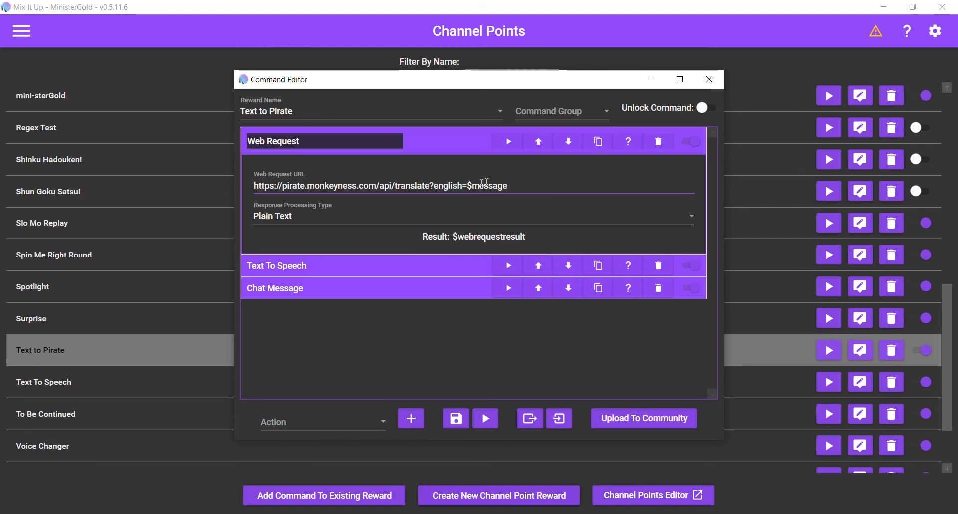
mouse_move(386, 226)
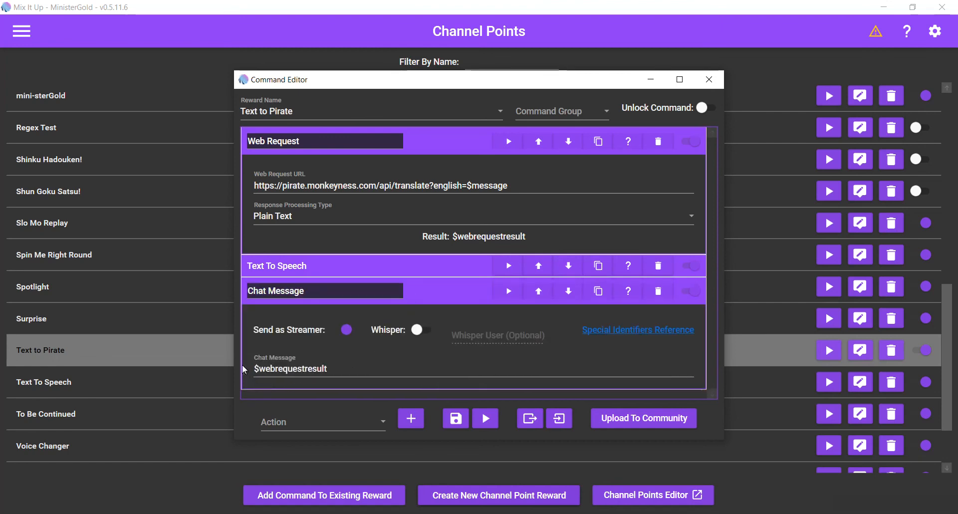
mouse_move(318, 281)
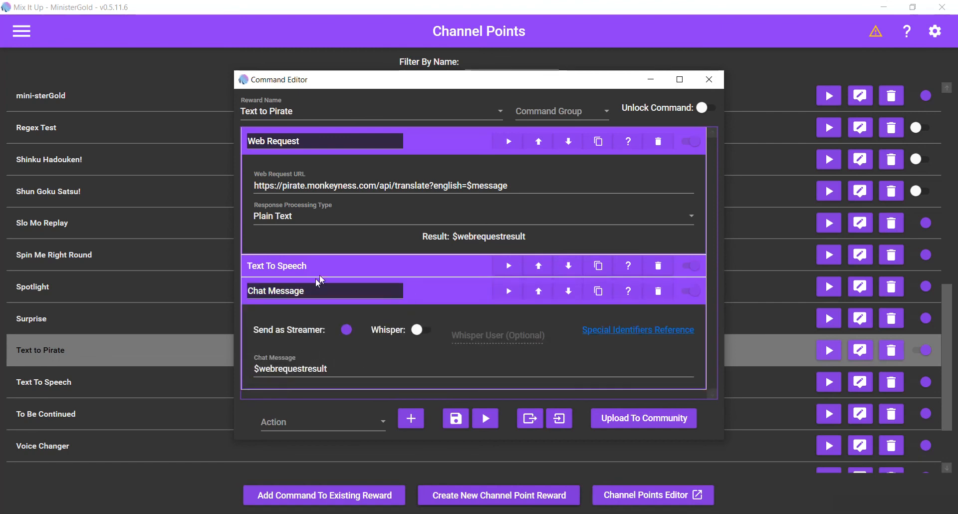
Step: Expand the Text To Speech action, which speaks $webrequestresult
left_click(276, 291)
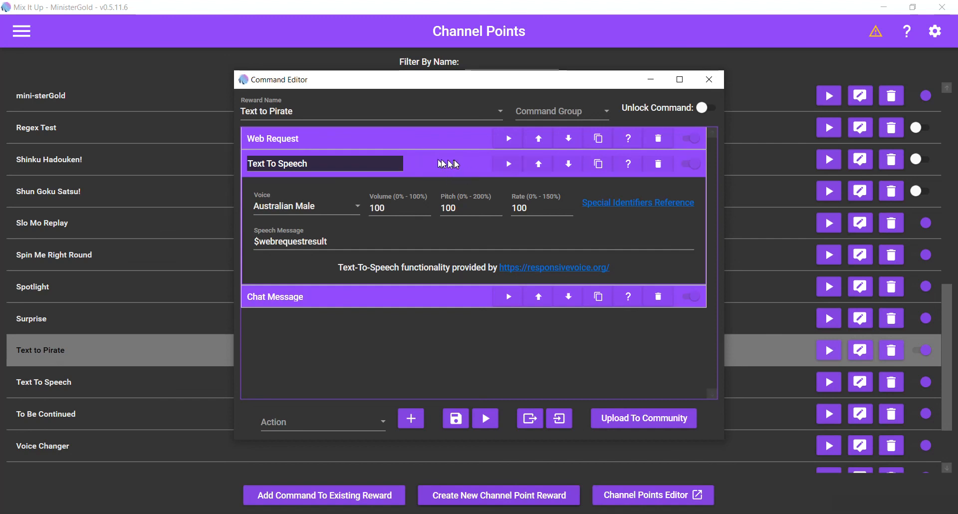
mouse_move(366, 309)
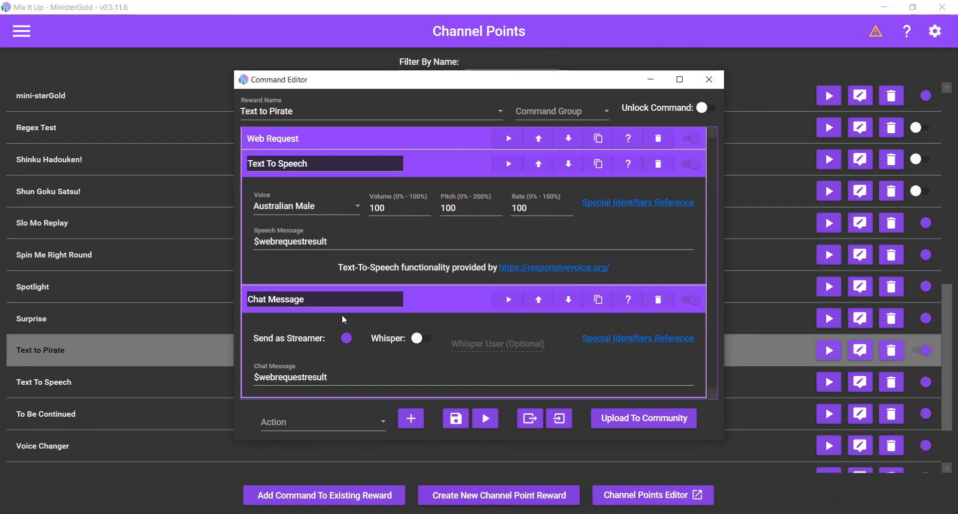
mouse_move(391, 439)
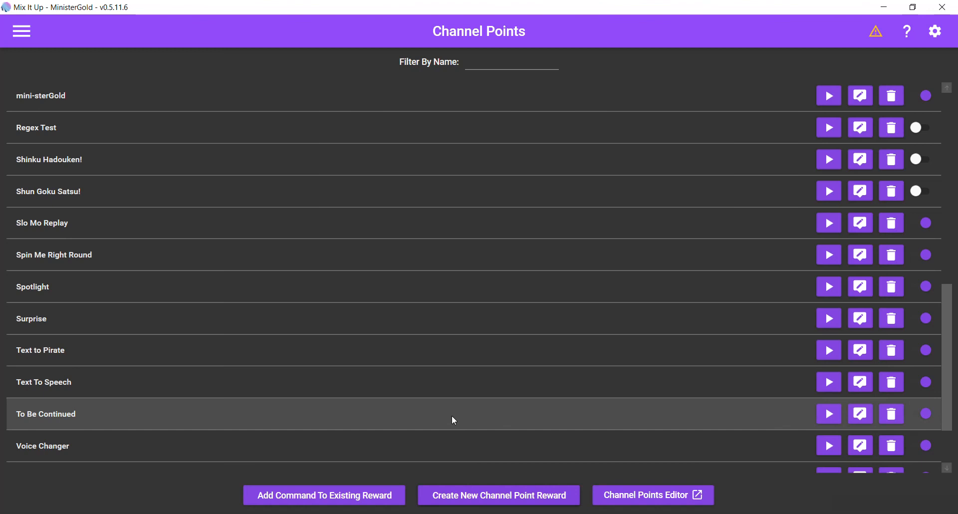
mouse_move(664, 415)
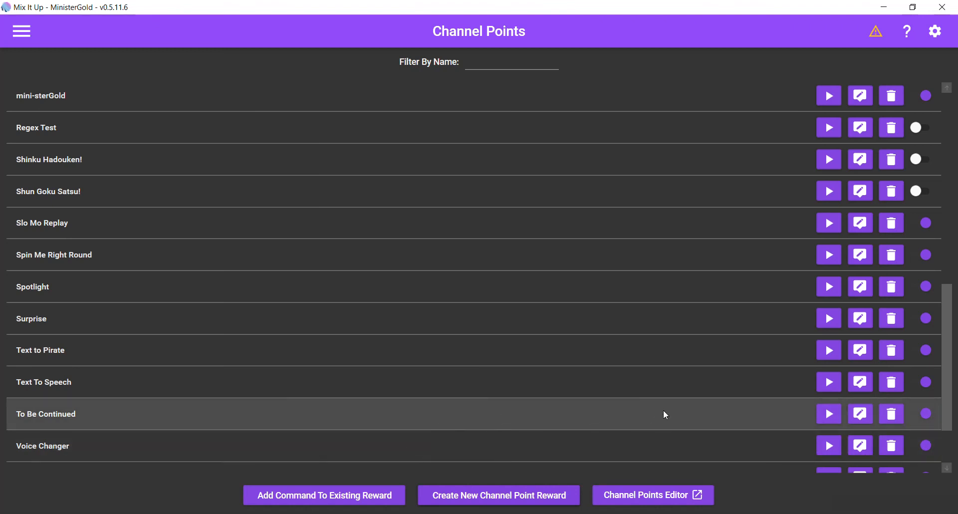